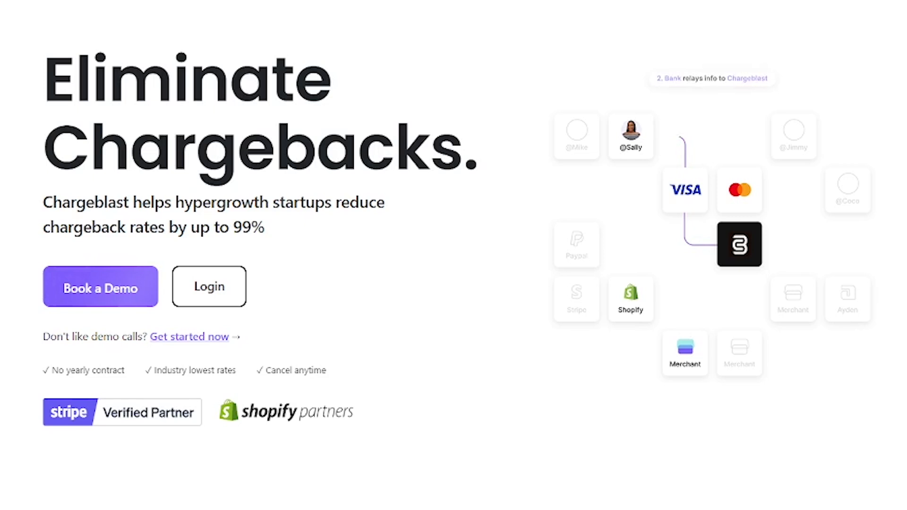
{"action": "scroll", "scroll_direction": "down", "scroll_amount": 3}
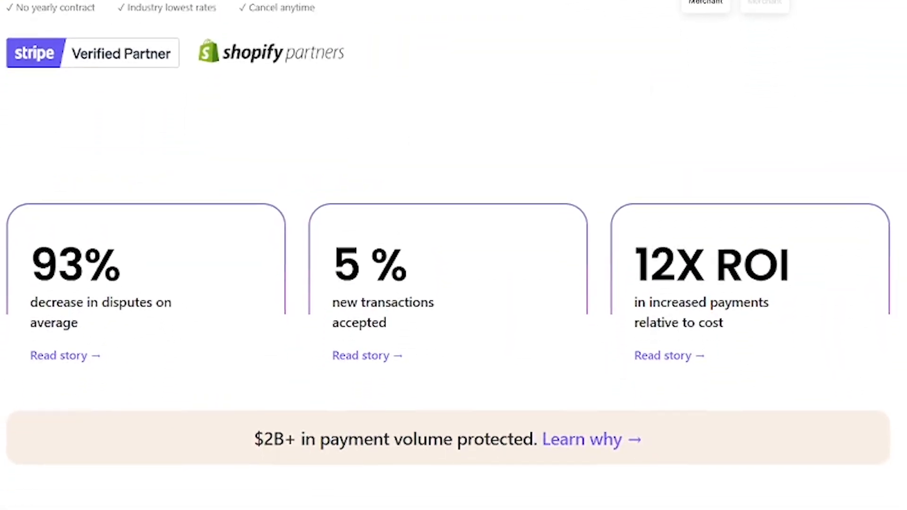
{"action": "scroll", "scroll_direction": "down", "scroll_amount": 3}
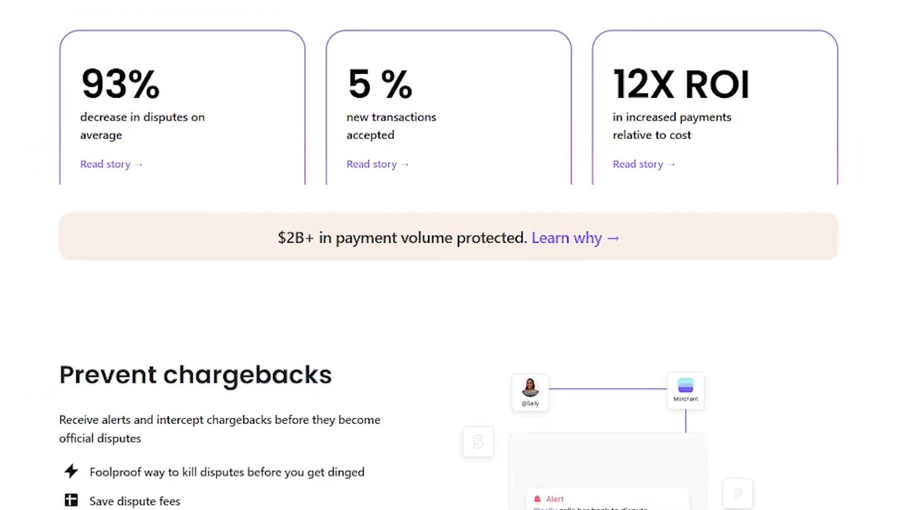
{"action": "scroll", "scroll_direction": "down", "scroll_amount": 3}
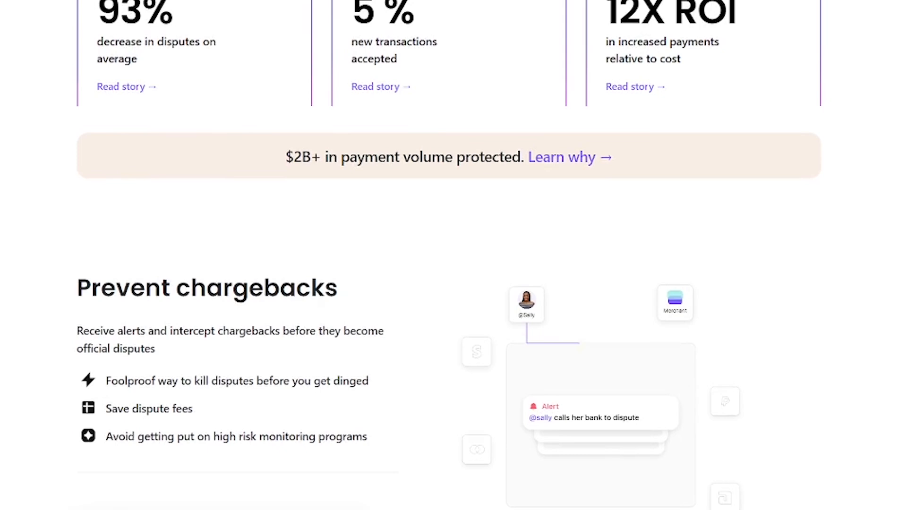
{"action": "scroll", "scroll_direction": "down", "scroll_amount": 3}
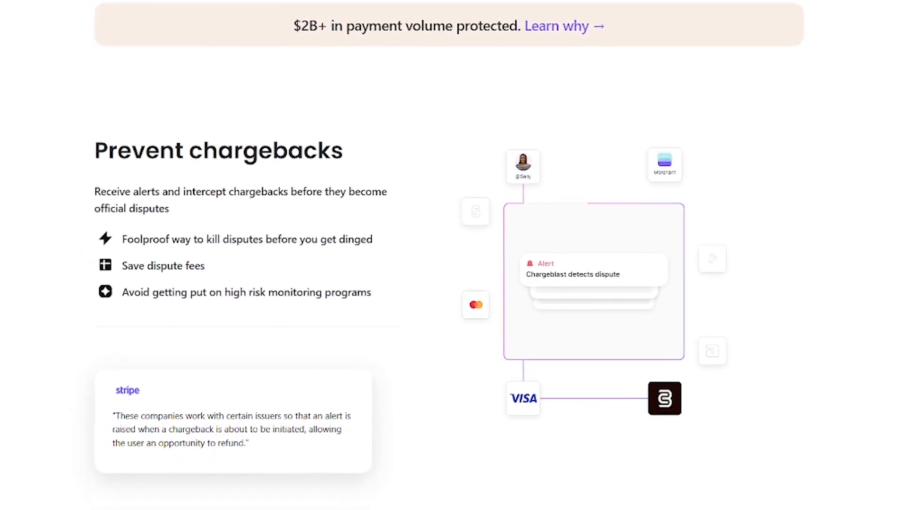
{"action": "scroll", "scroll_direction": "down", "scroll_amount": 3}
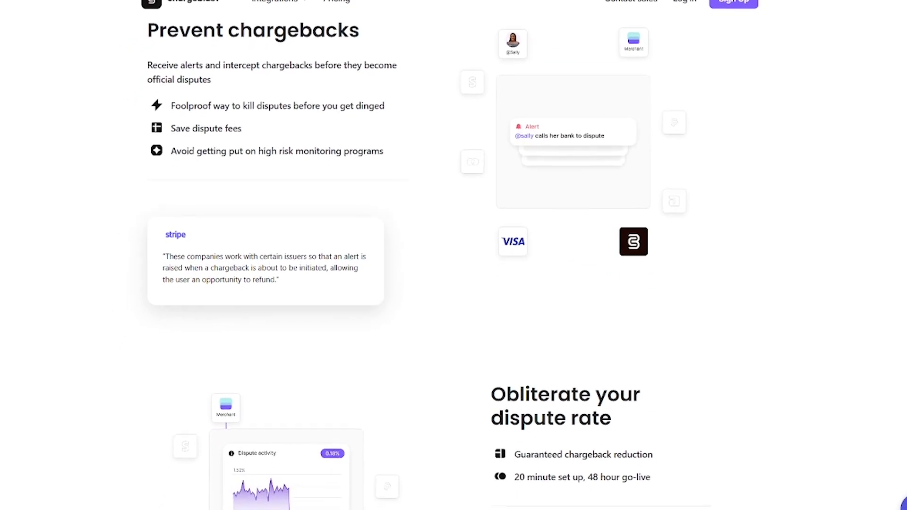
{"action": "scroll", "scroll_direction": "down", "scroll_amount": 3}
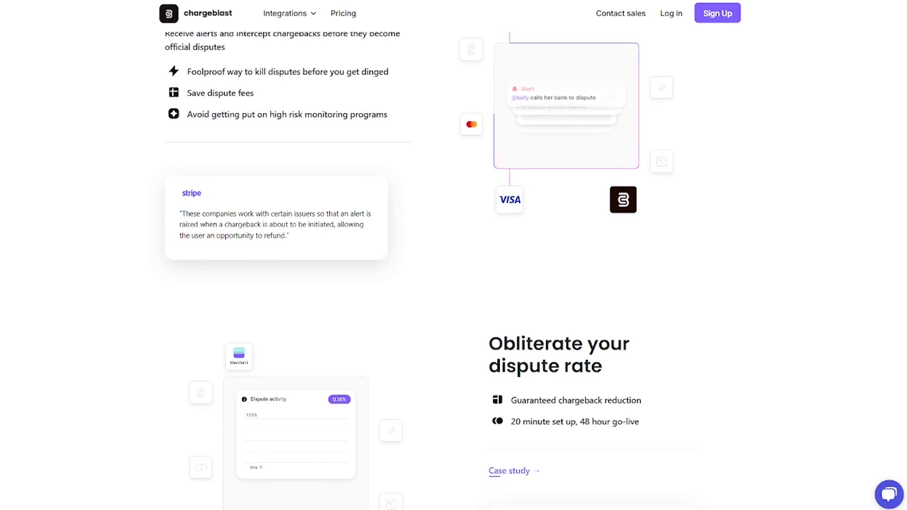
{"action": "scroll", "scroll_direction": "down", "scroll_amount": 3}
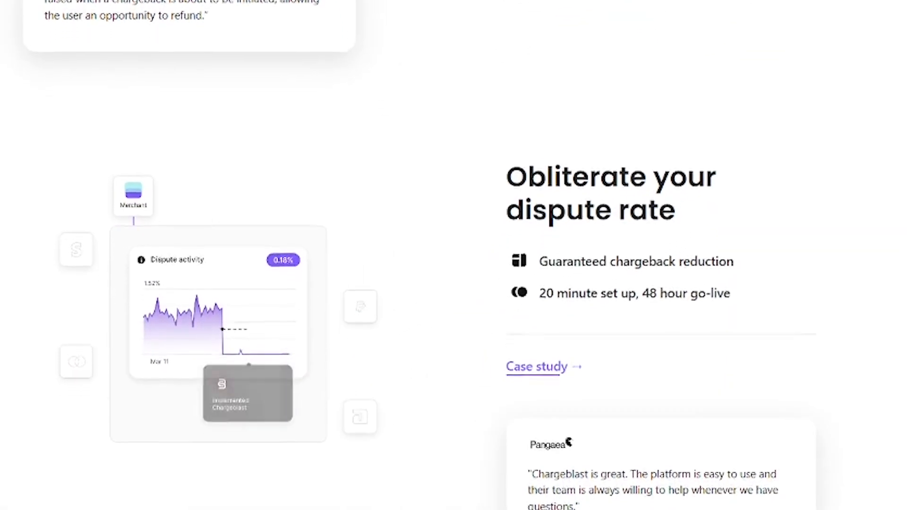
{"action": "scroll", "scroll_direction": "down", "scroll_amount": 3}
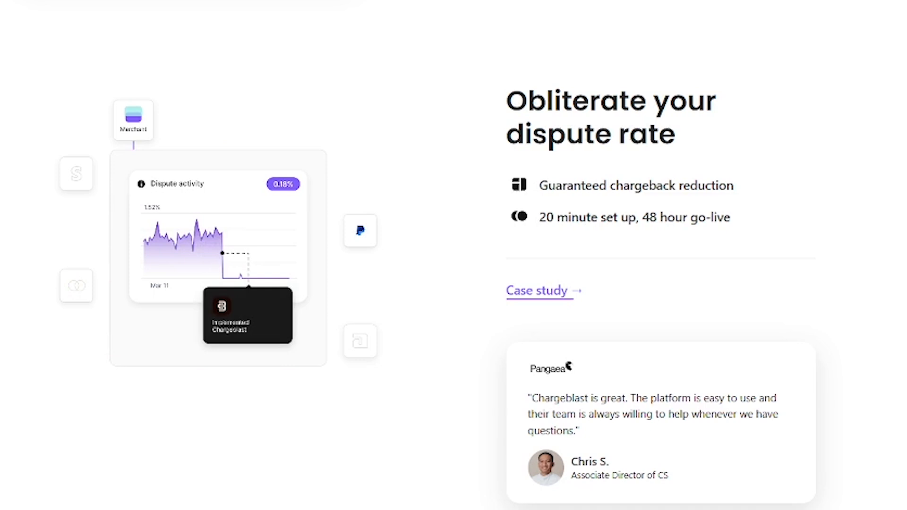
{"action": "scroll", "scroll_direction": "down", "scroll_amount": 3}
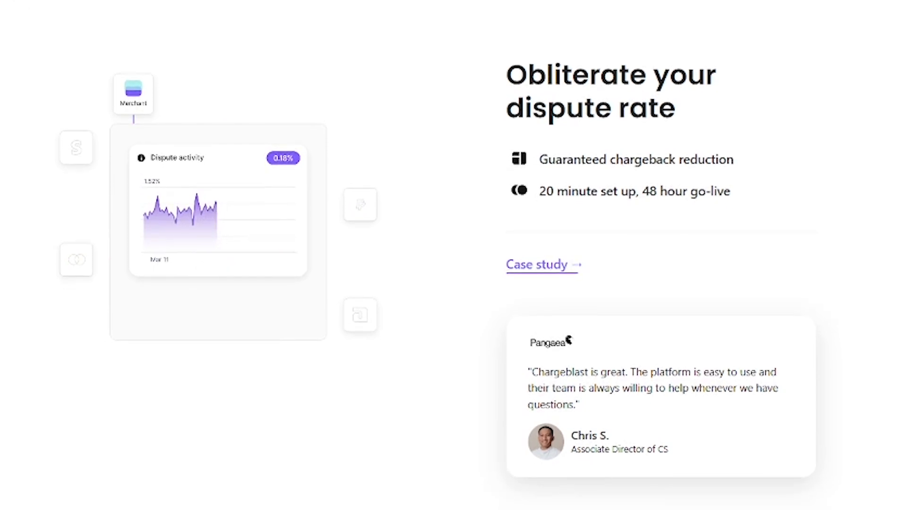
{"action": "scroll", "scroll_direction": "down", "scroll_amount": 3}
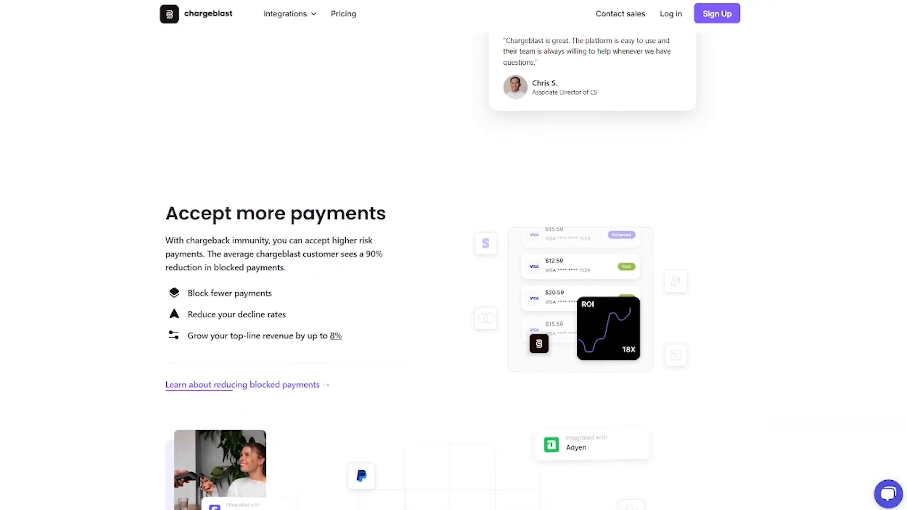
{"action": "scroll", "scroll_direction": "down", "scroll_amount": 3}
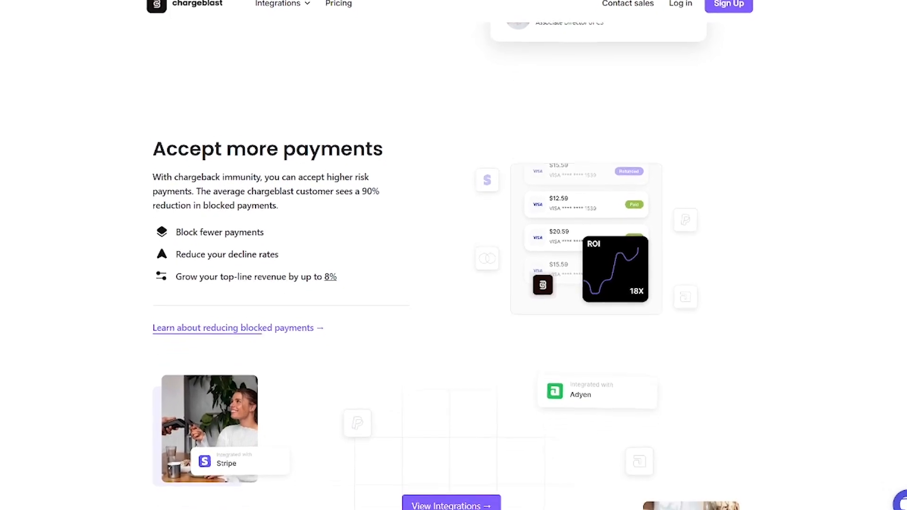
{"action": "scroll", "scroll_direction": "down", "scroll_amount": 3}
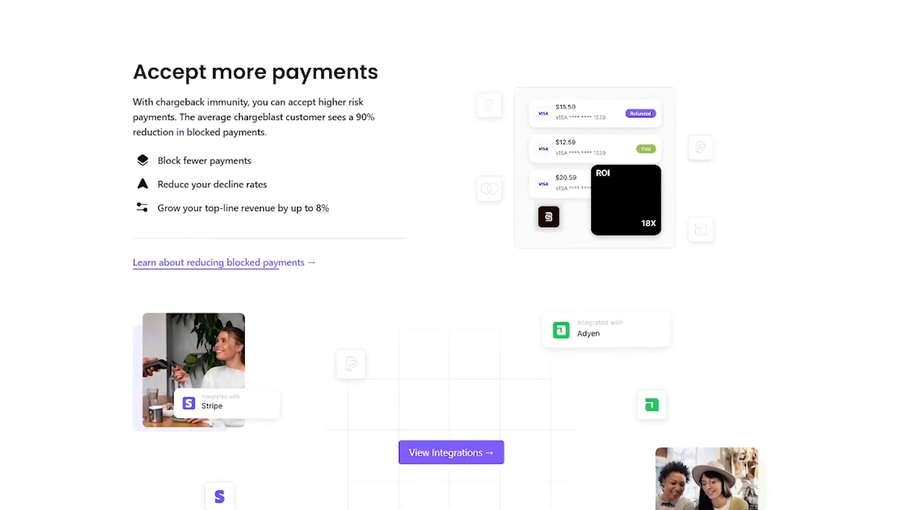
{"action": "scroll", "scroll_direction": "down", "scroll_amount": 3}
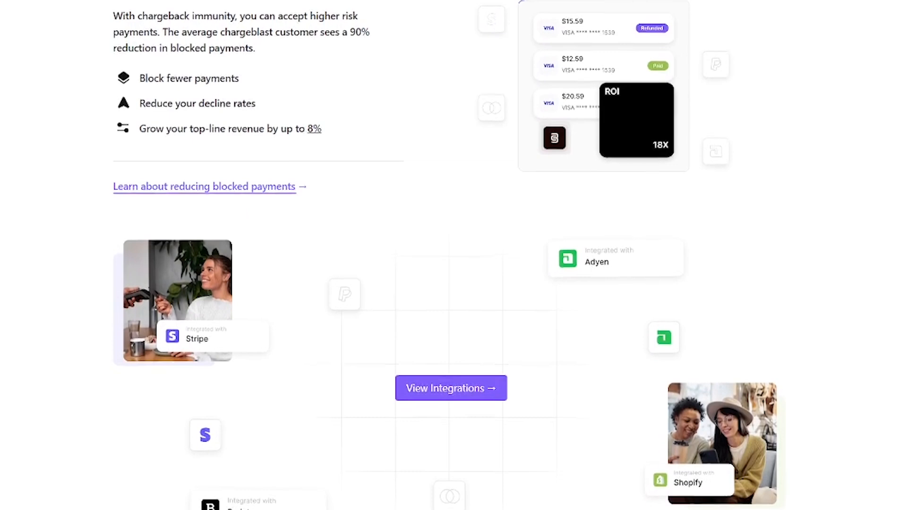
{"action": "scroll", "scroll_direction": "down", "scroll_amount": 3}
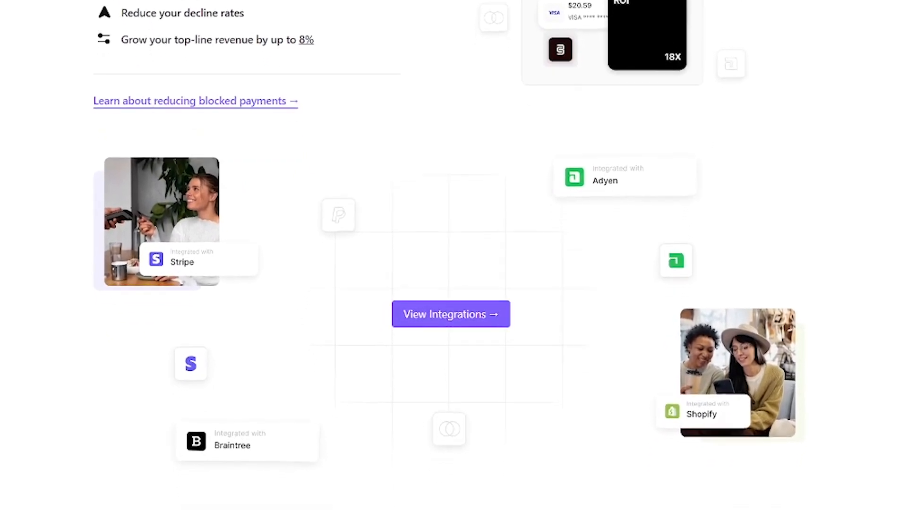
{"action": "scroll", "scroll_direction": "down", "scroll_amount": 3}
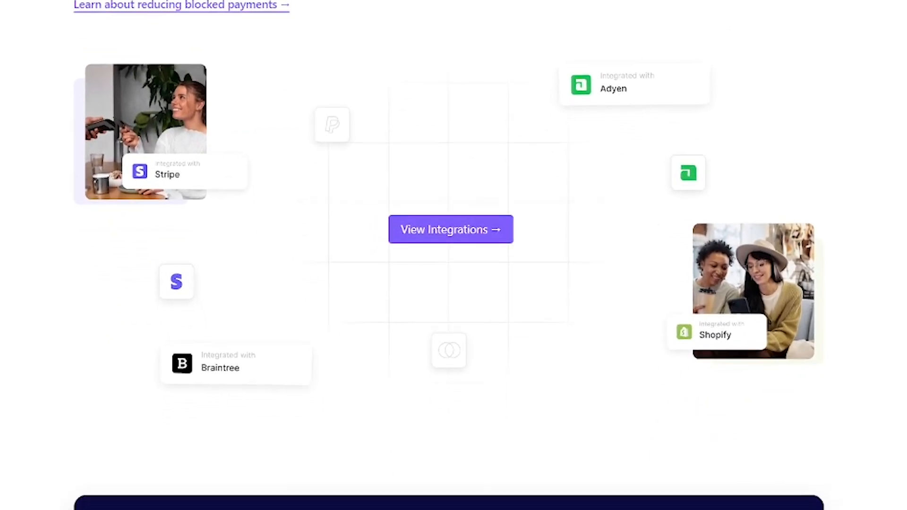
{"action": "scroll", "scroll_direction": "down", "scroll_amount": 3}
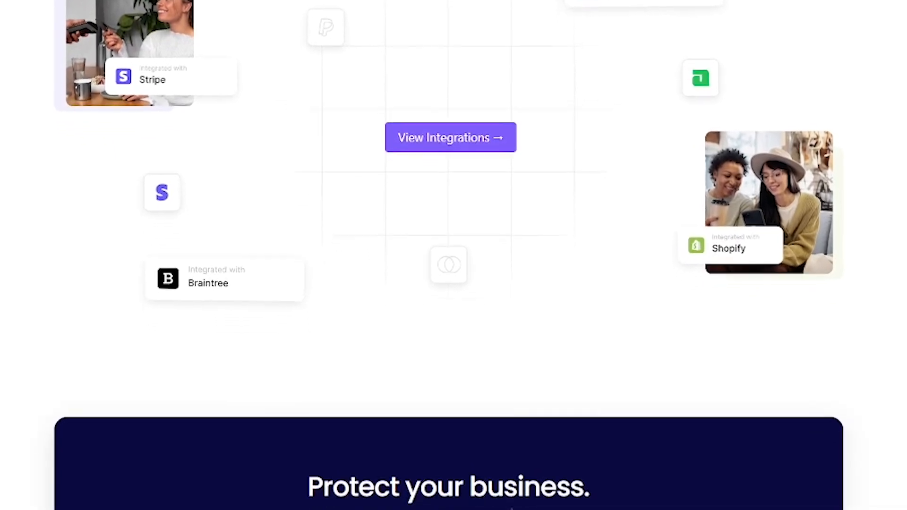
{"action": "scroll", "scroll_direction": "down", "scroll_amount": 3}
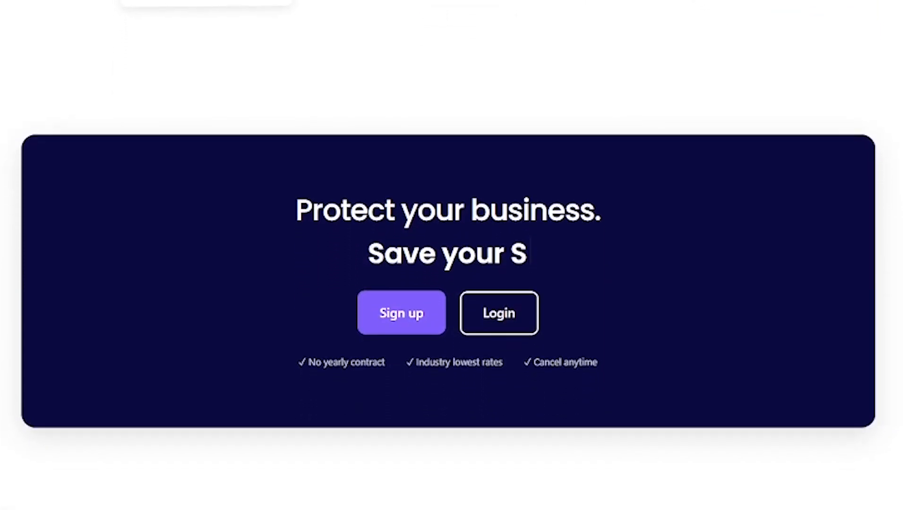
{"action": "scroll", "scroll_direction": "down", "scroll_amount": 3}
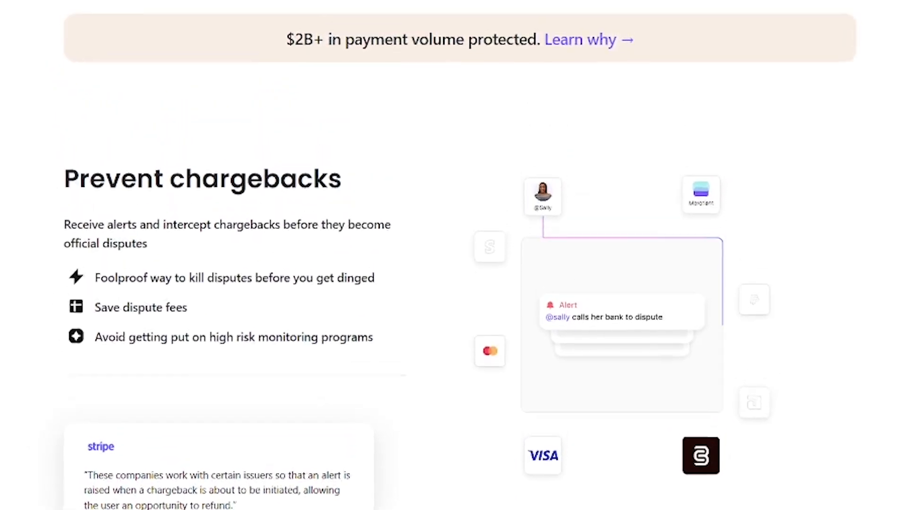
{"action": "scroll", "scroll_direction": "down", "scroll_amount": 3}
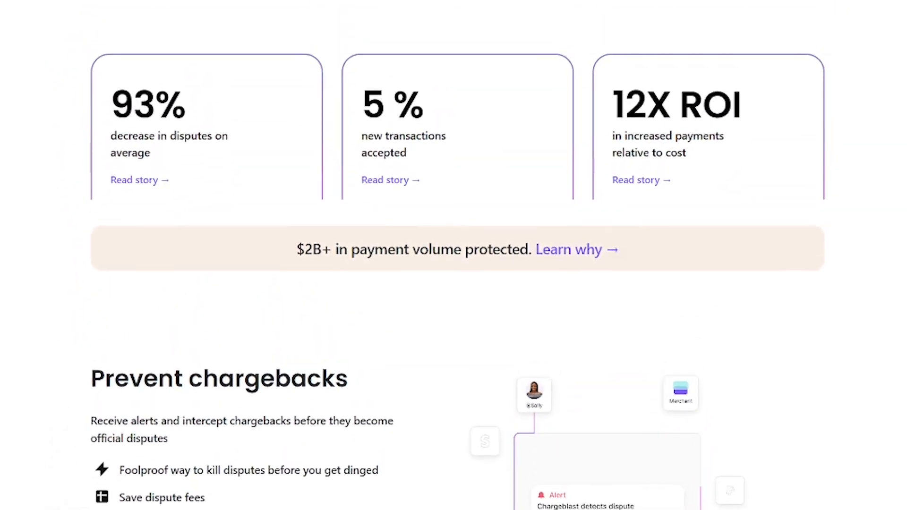